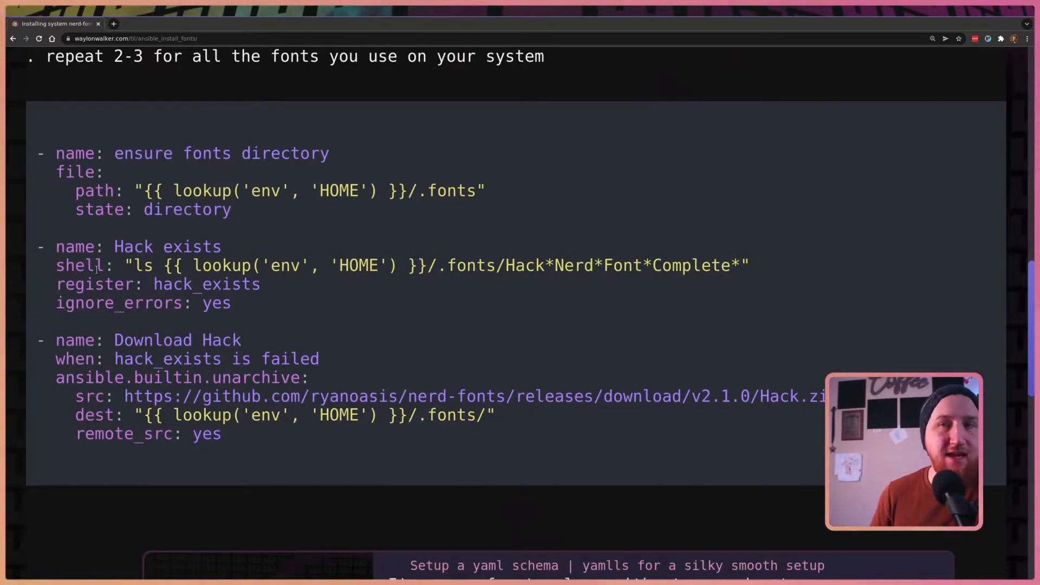
Step: Select the font-install task text in the Chrome article to review it
drag(57, 265, 746, 265)
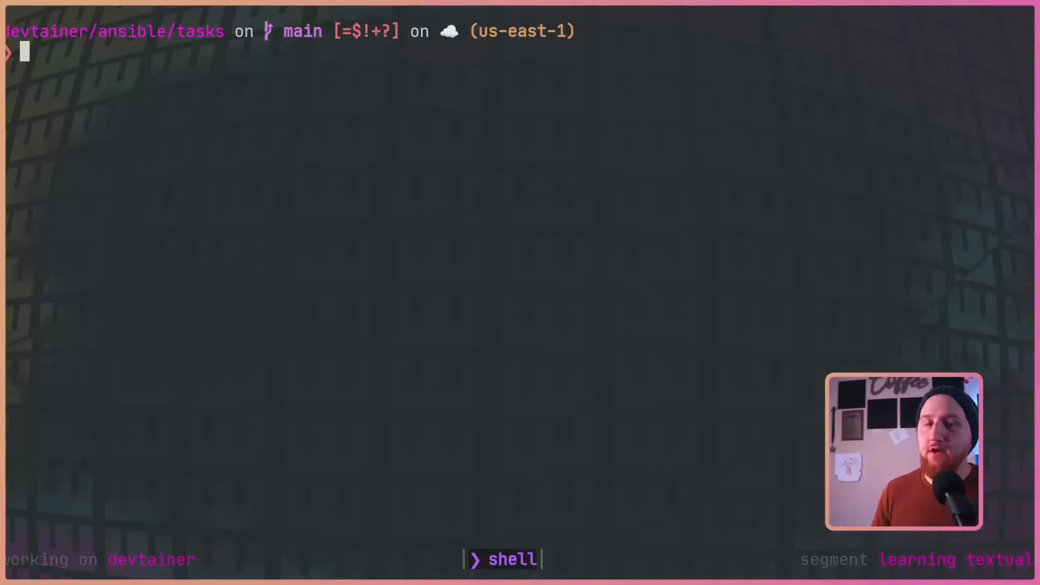
Step: List any existing Hack fonts with ls ~/.fonts/Hack*
text(ls ~/.fonts/Hack*)
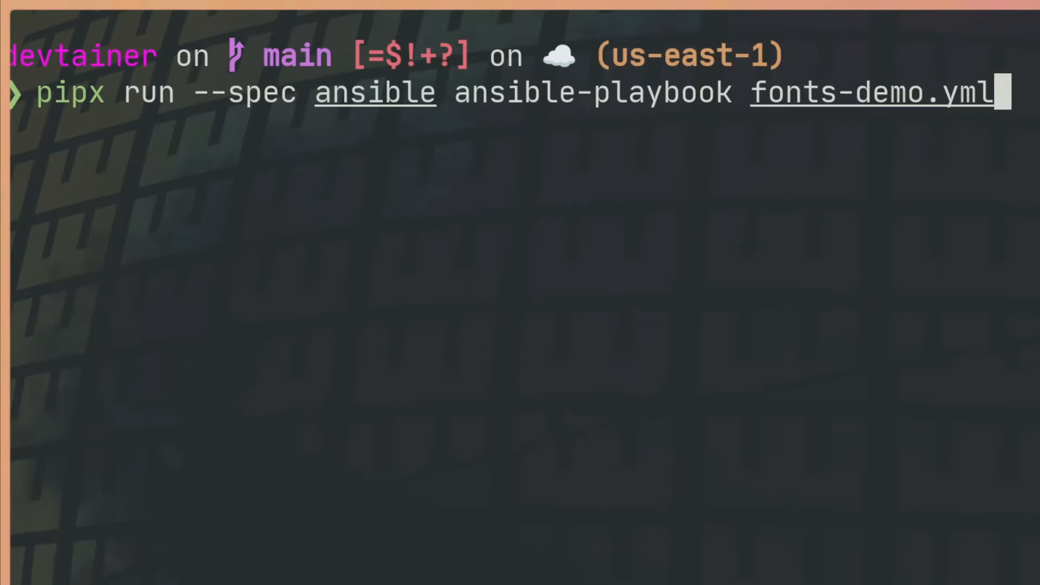
Step: Run fonts-demo.yml so Hack downloads into ~/.fonts, then retype the pipx ansible-playbook command
key(enter)
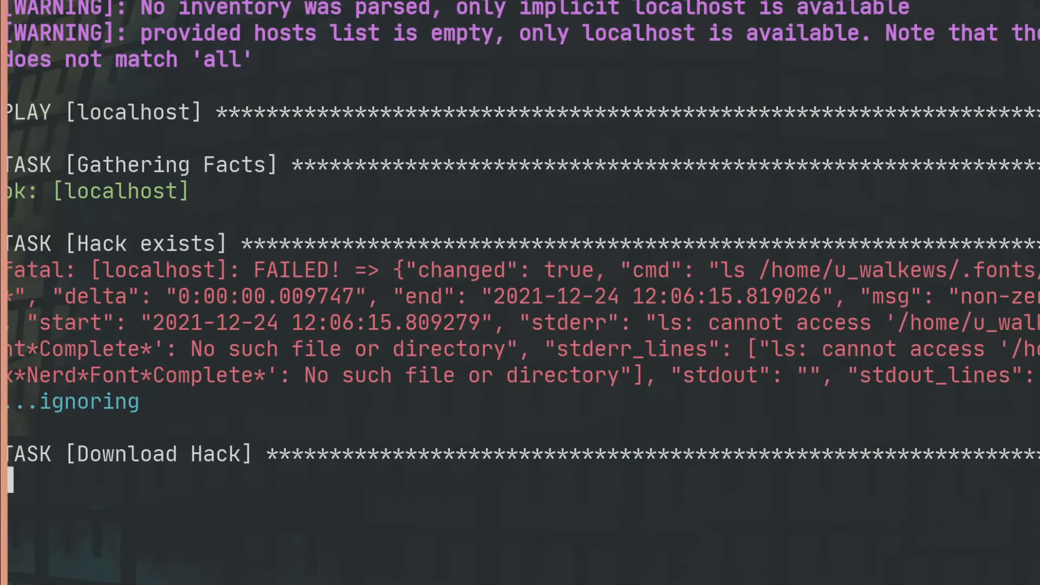
mouse_move(600, 320)
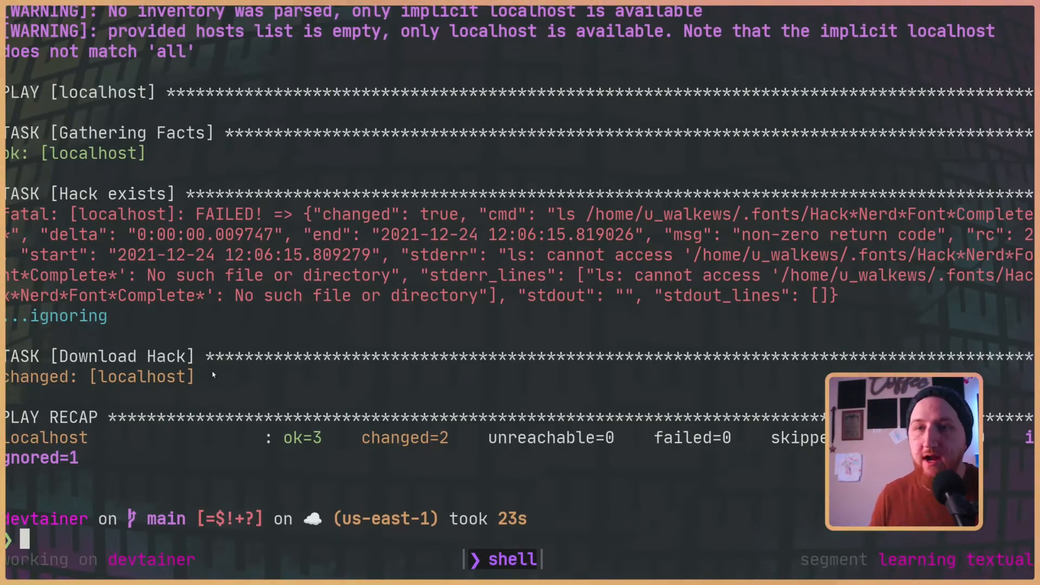
text(pipx run --spec ansible ansible-playbook fonts-demo.yml)
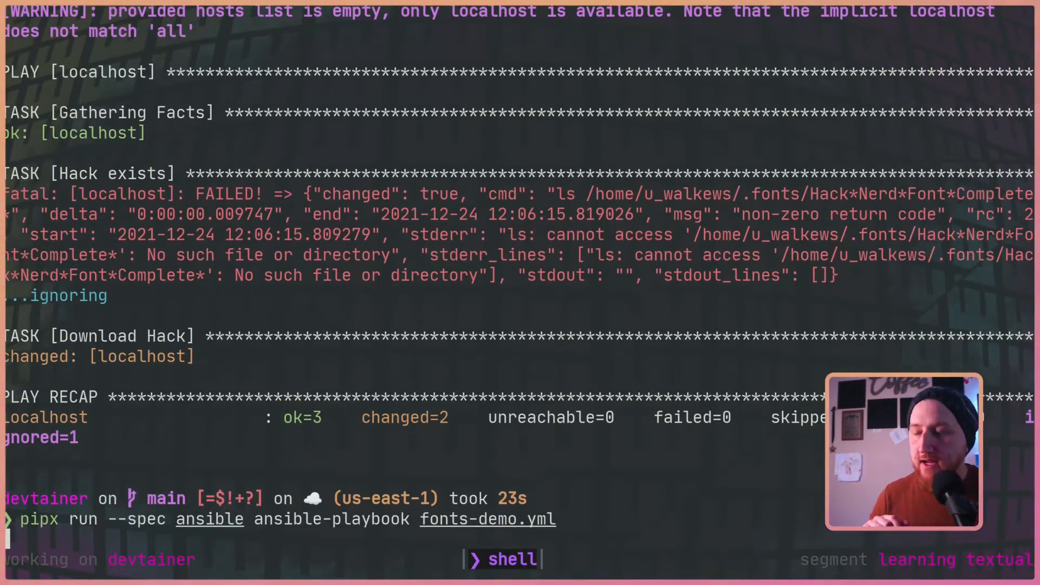